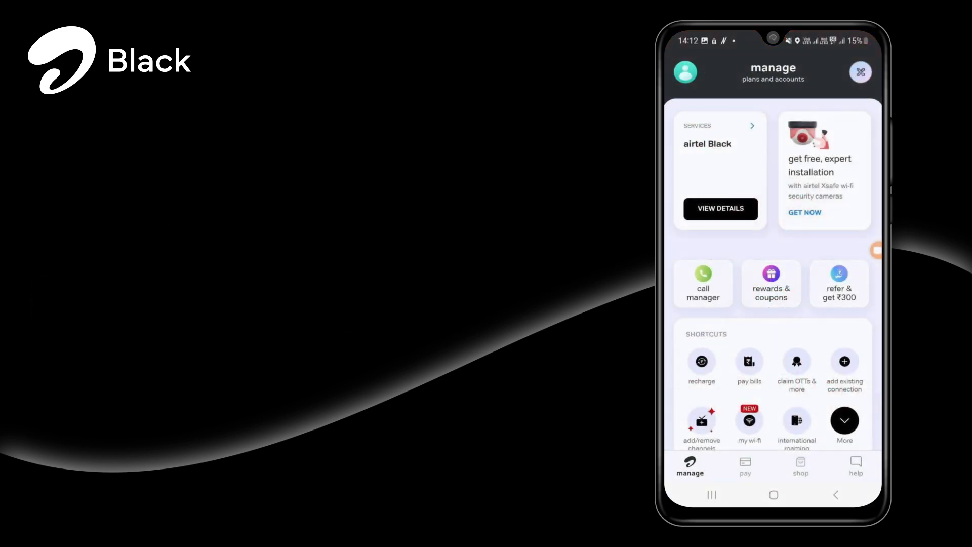
Reach Manage Plan for the Airtel Black account showing the ₹2,299 plan and fixed plans from ₹998
{"action": "left_click", "coordinate": [717, 125]}
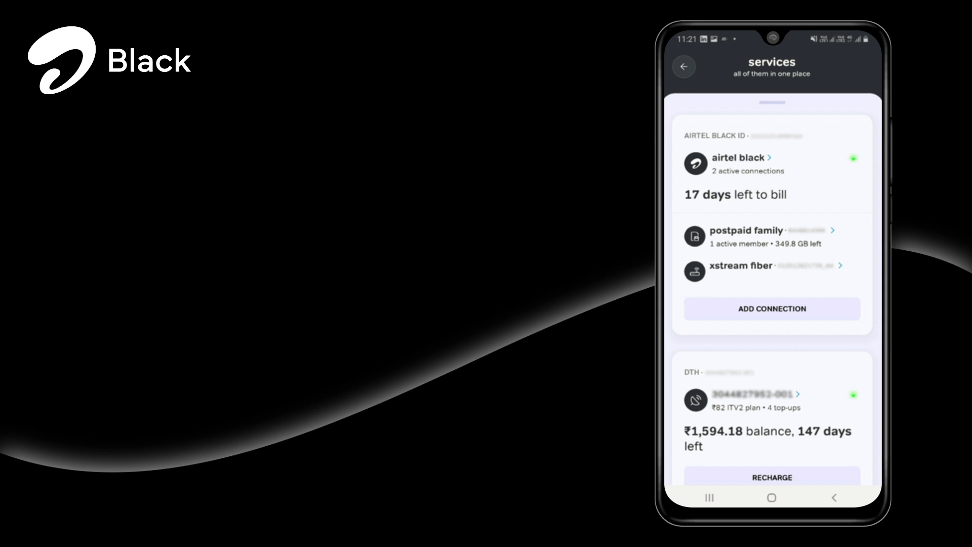
{"action": "left_click", "coordinate": [742, 164]}
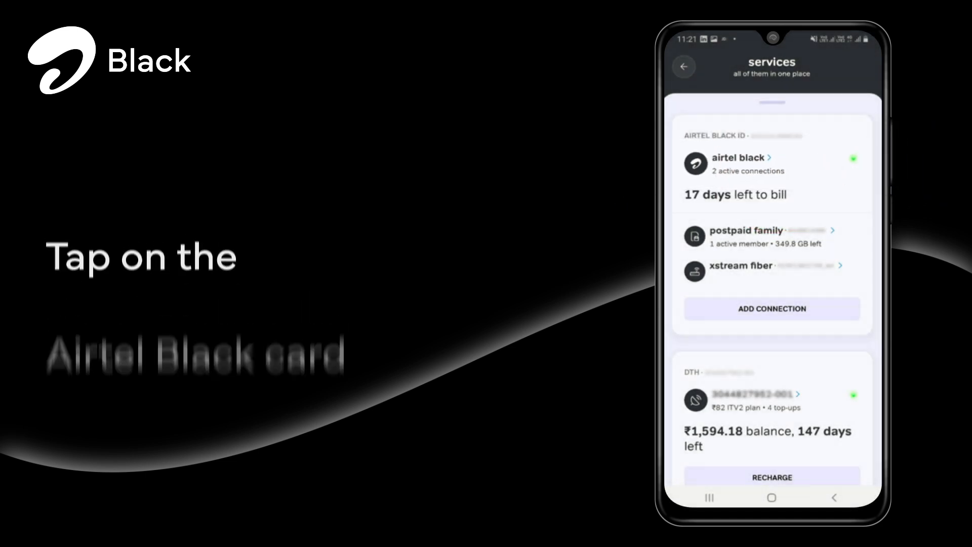
{"action": "left_click", "coordinate": [737, 164]}
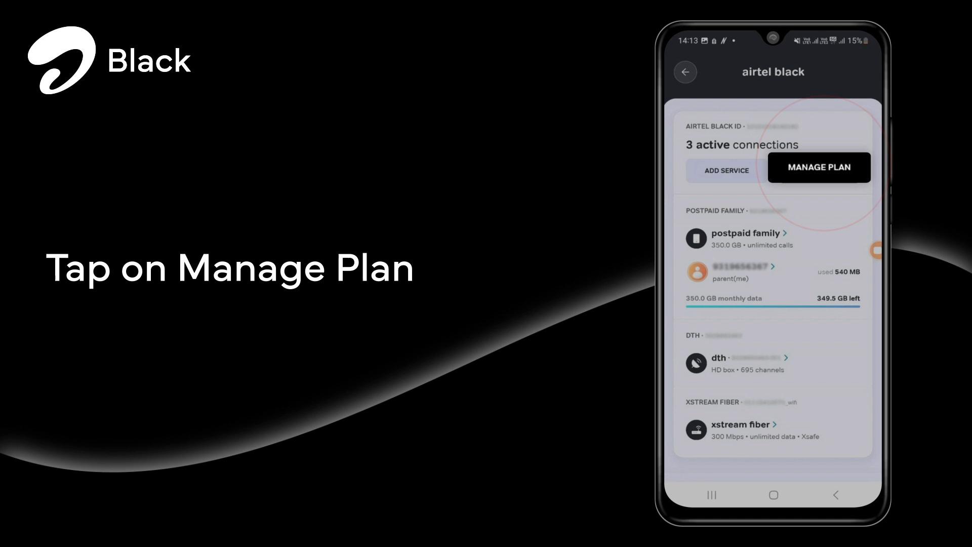
{"action": "left_click", "coordinate": [820, 168]}
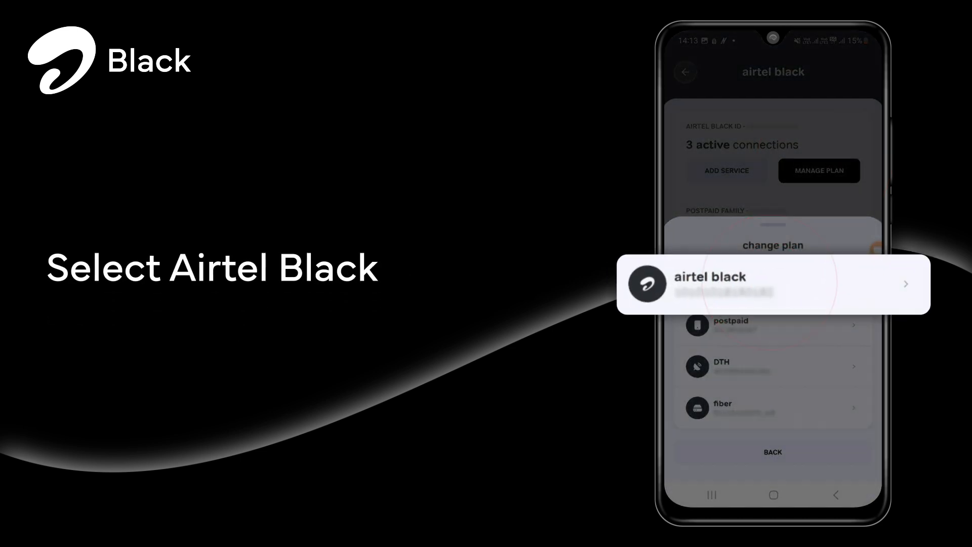
{"action": "left_click", "coordinate": [773, 284]}
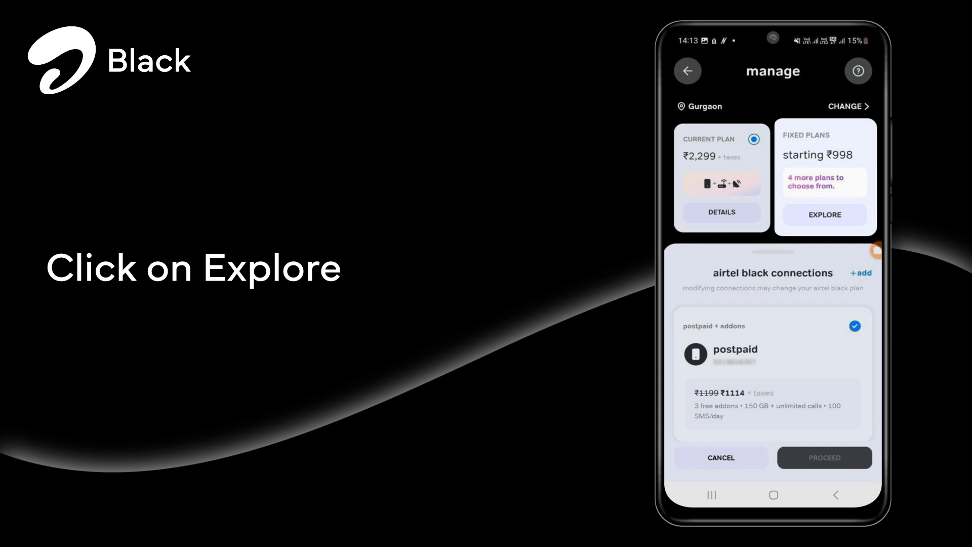
Browse fixed plans, exclude DTH to customize the plan at ₹2,698, and proceed to review
{"action": "left_click", "coordinate": [824, 215]}
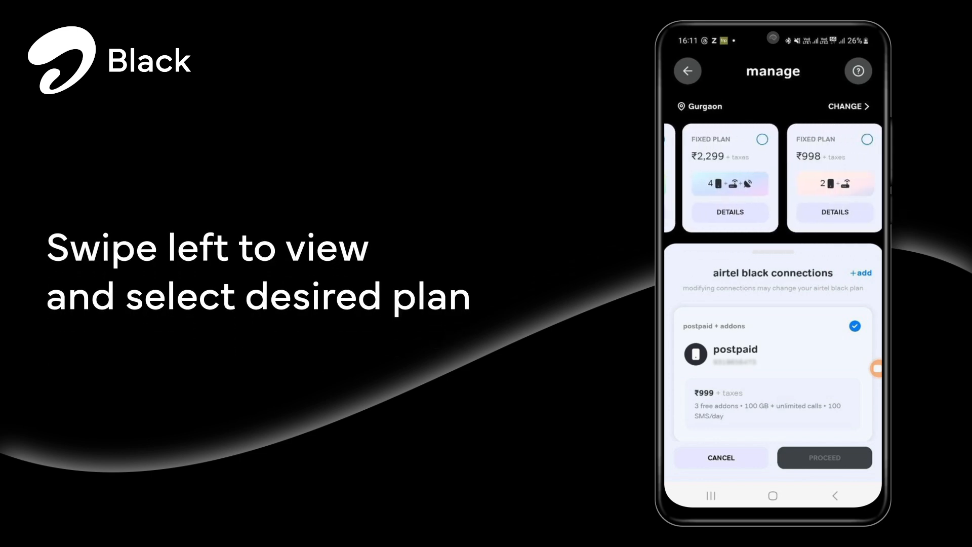
{"action": "left_click_drag", "start_coordinate": [806, 180], "coordinate": [682, 180]}
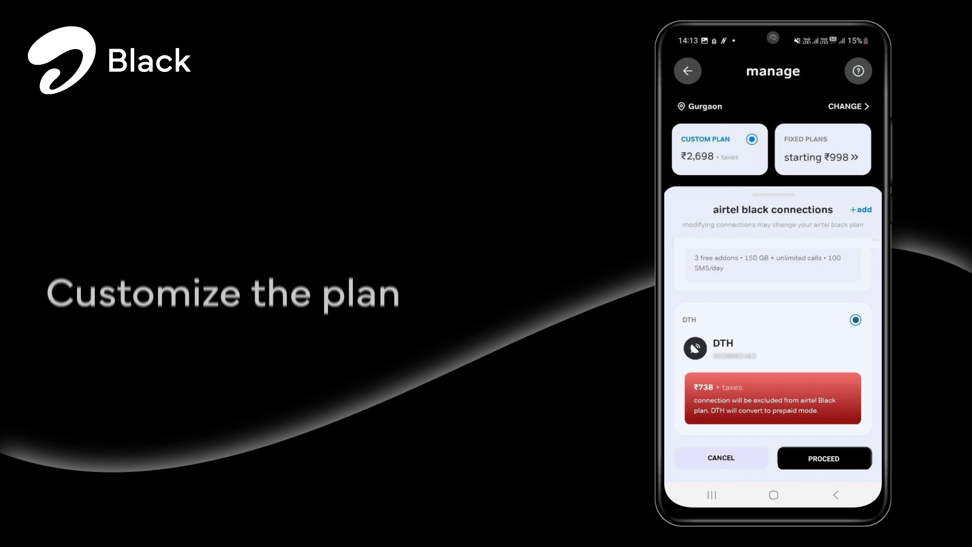
{"action": "left_click", "coordinate": [824, 458]}
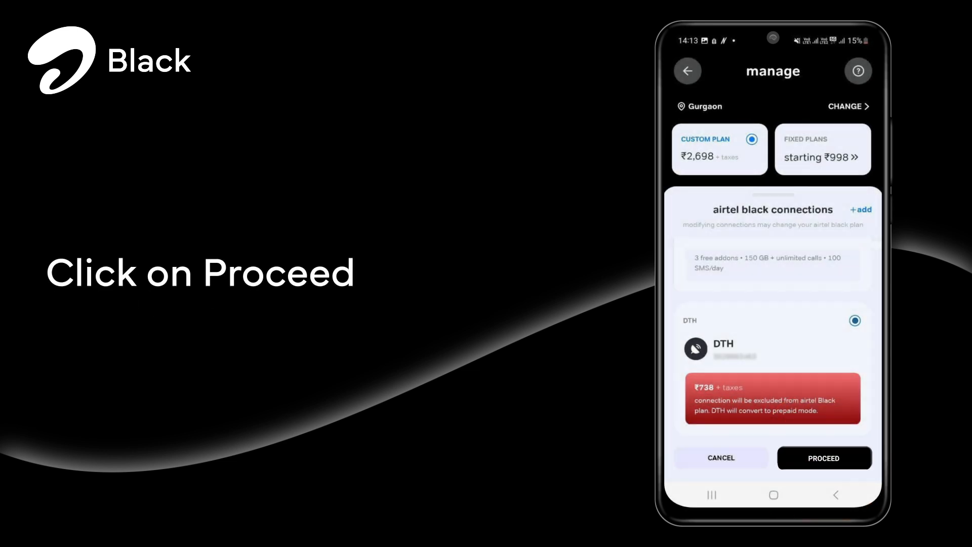
{"action": "left_click", "coordinate": [824, 458]}
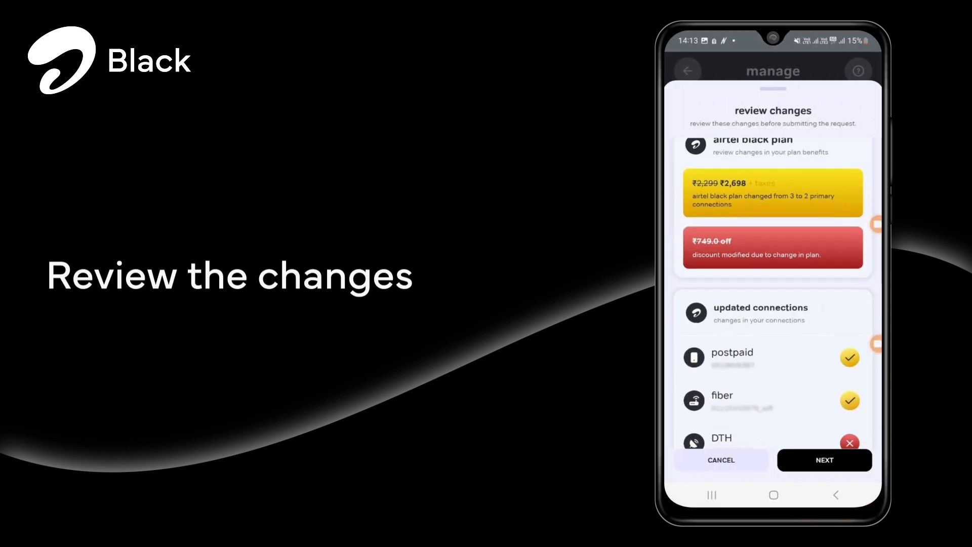
Scroll the review sheet (postpaid/fiber updated, DTH removed, discount modified) and continue
{"action": "scroll", "scroll_direction": "down", "scroll_amount": 3}
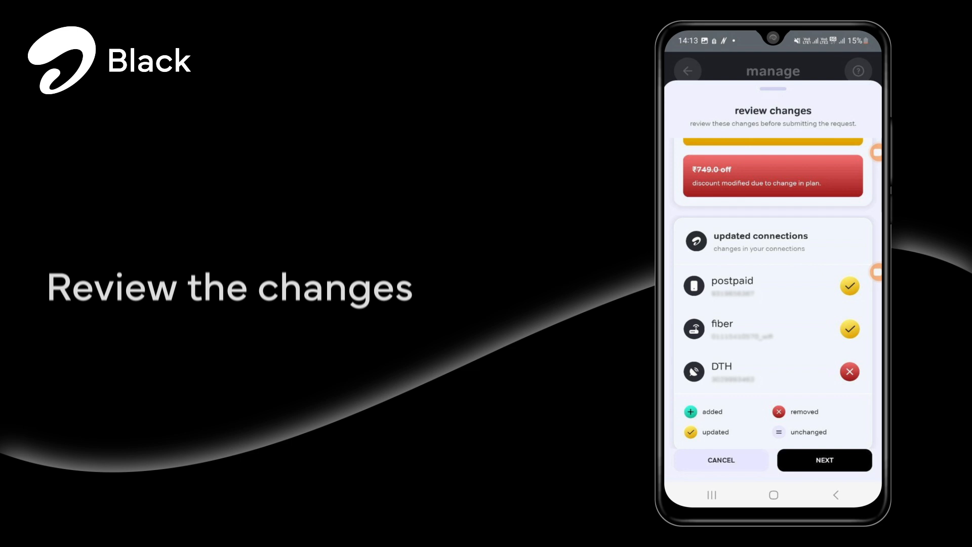
{"action": "left_click", "coordinate": [824, 459]}
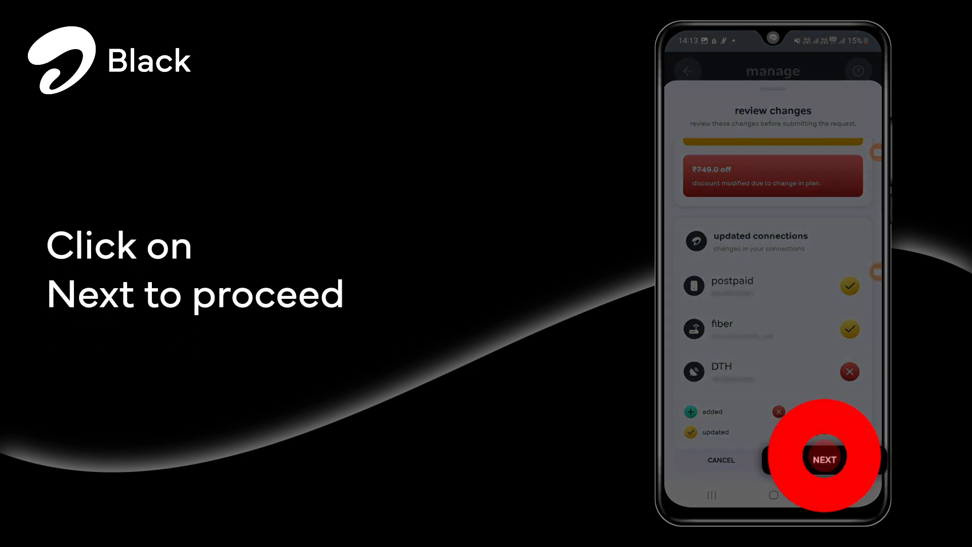
{"action": "left_click", "coordinate": [824, 458]}
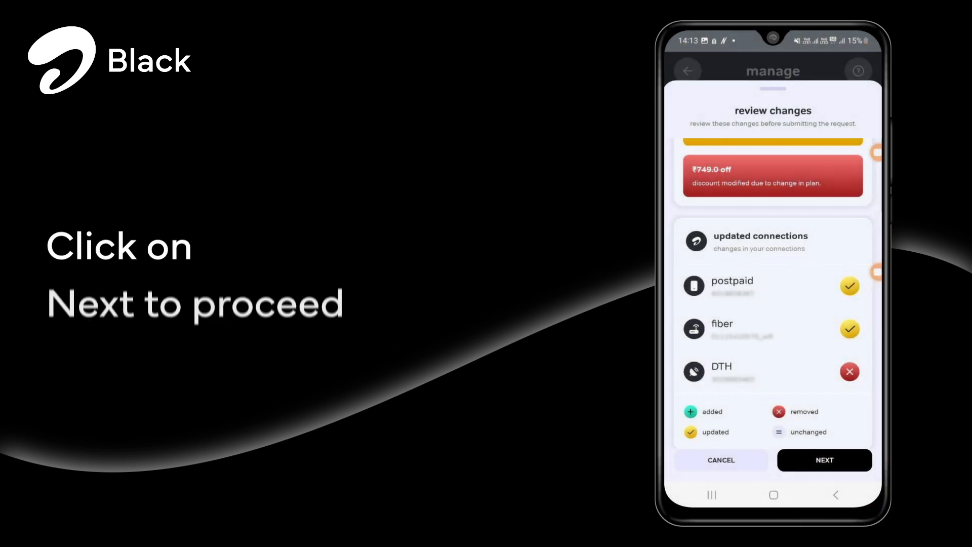
{"action": "left_click", "coordinate": [824, 460]}
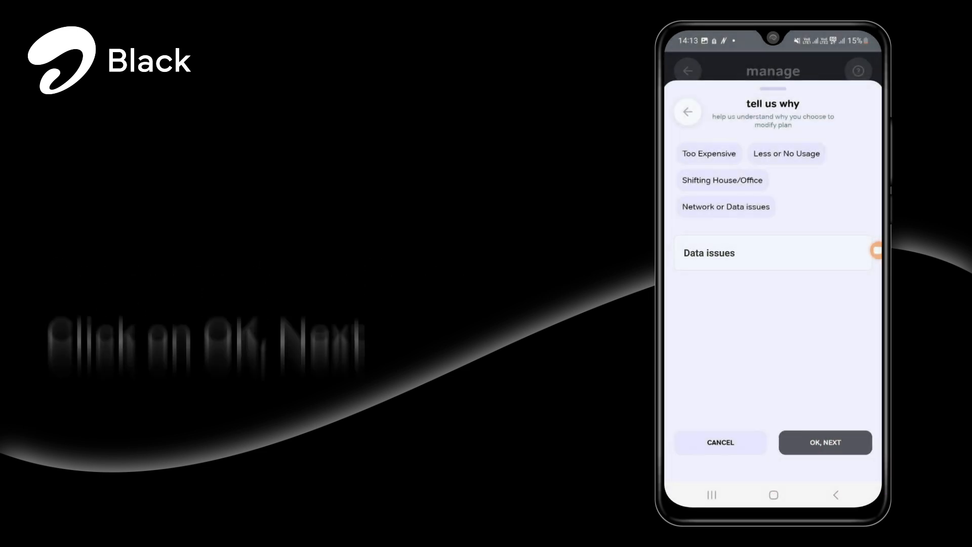
Submit 'Data issues' as the reason for modifying the plan
{"action": "left_click", "coordinate": [826, 443]}
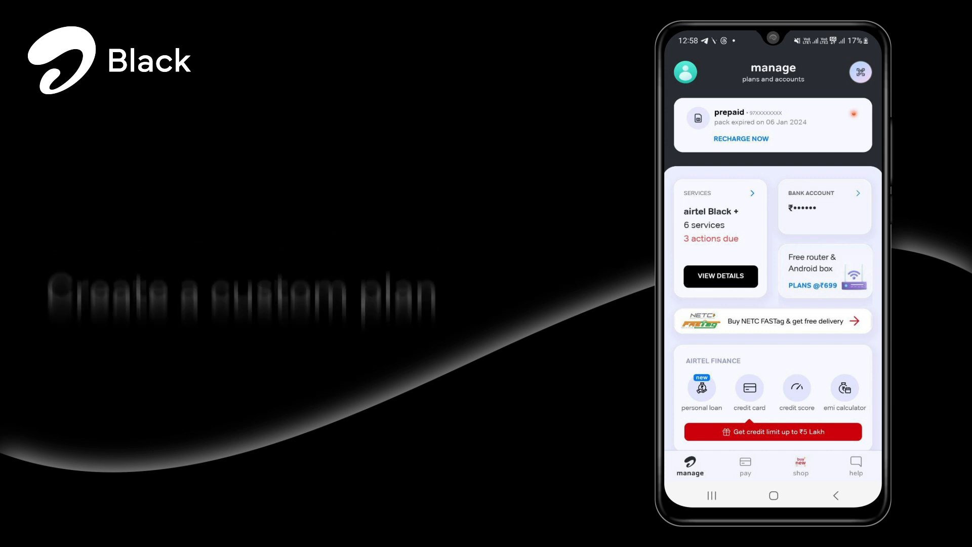
Reach the DTH connection's Manage Pack screen listing Hindi base packs with ₹350/month Sports HD
{"action": "left_click", "coordinate": [697, 192]}
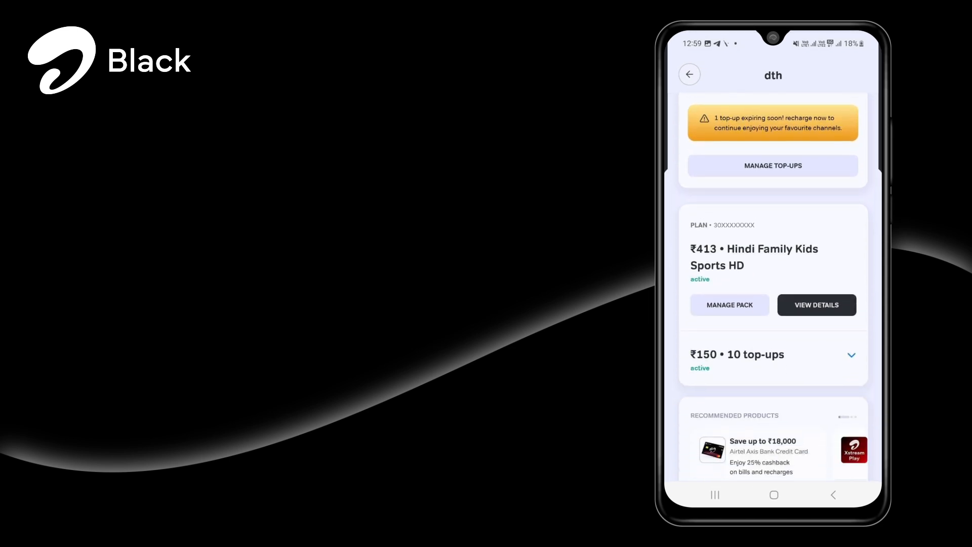
{"action": "scroll", "scroll_direction": "down", "scroll_amount": 3}
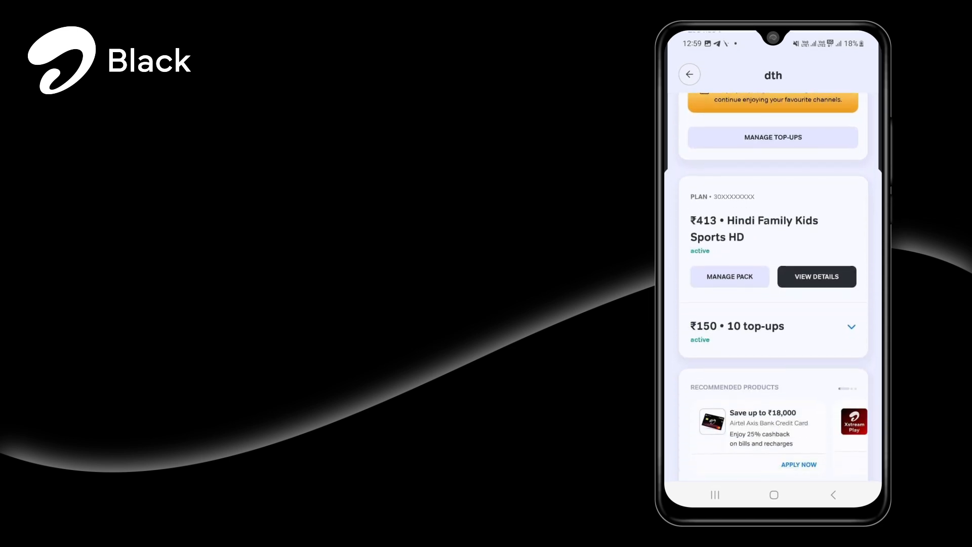
{"action": "left_click", "coordinate": [729, 276]}
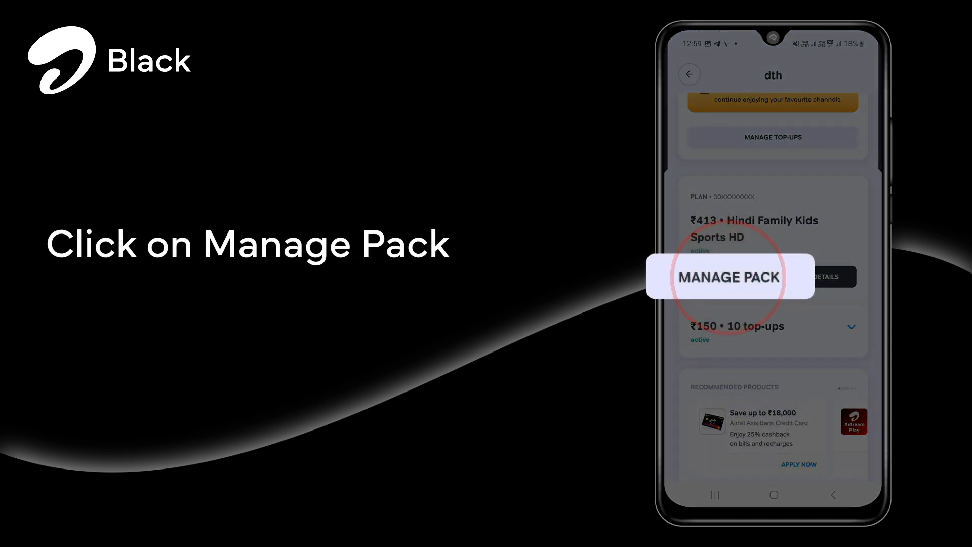
{"action": "left_click", "coordinate": [729, 276]}
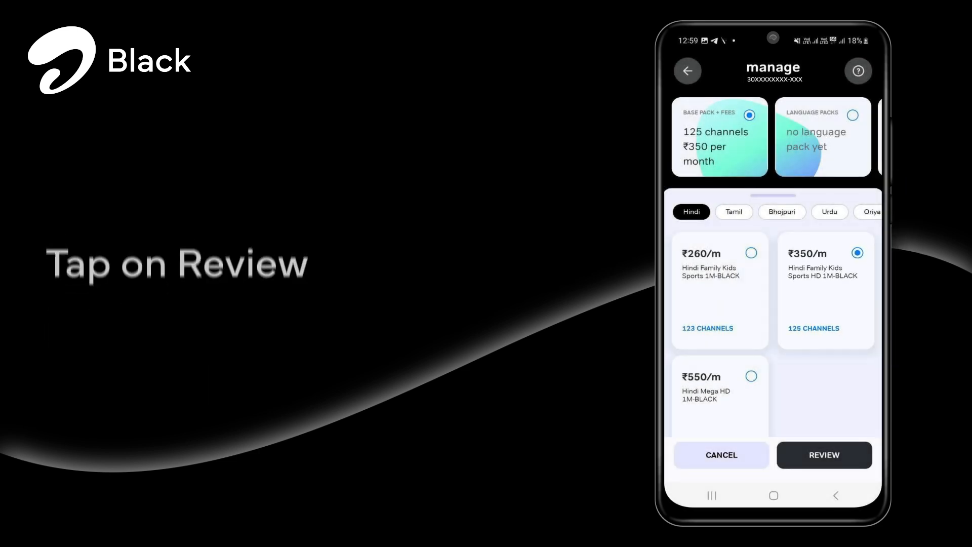
Review and confirm the Hindi Mega HD pack change and updated bill, then finish at 'plan updated'
{"action": "left_click", "coordinate": [824, 455]}
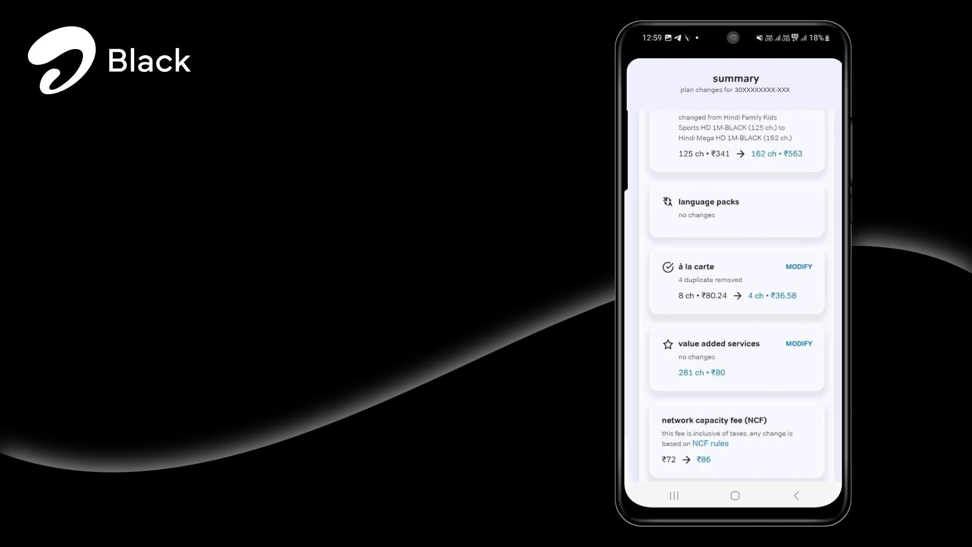
{"action": "scroll", "scroll_direction": "down", "scroll_amount": 3}
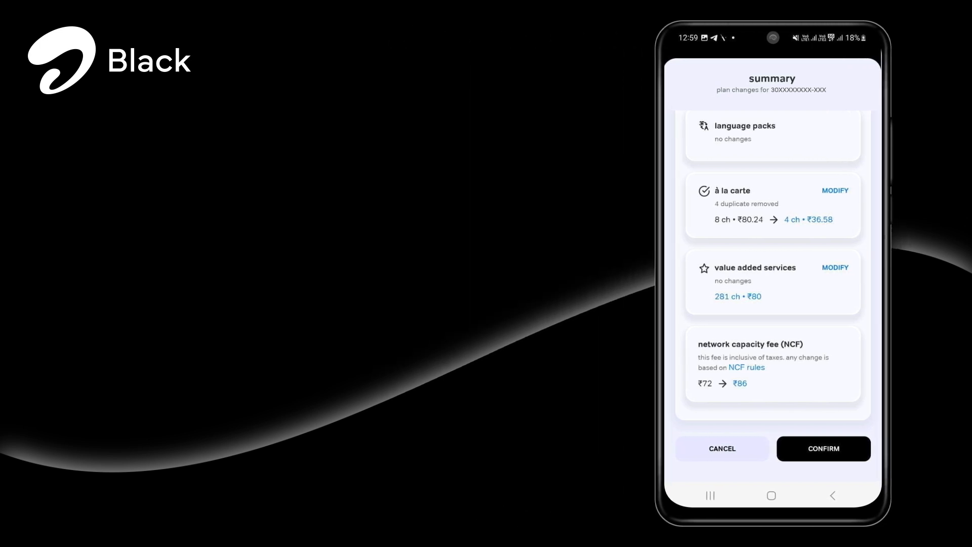
{"action": "left_click", "coordinate": [823, 449]}
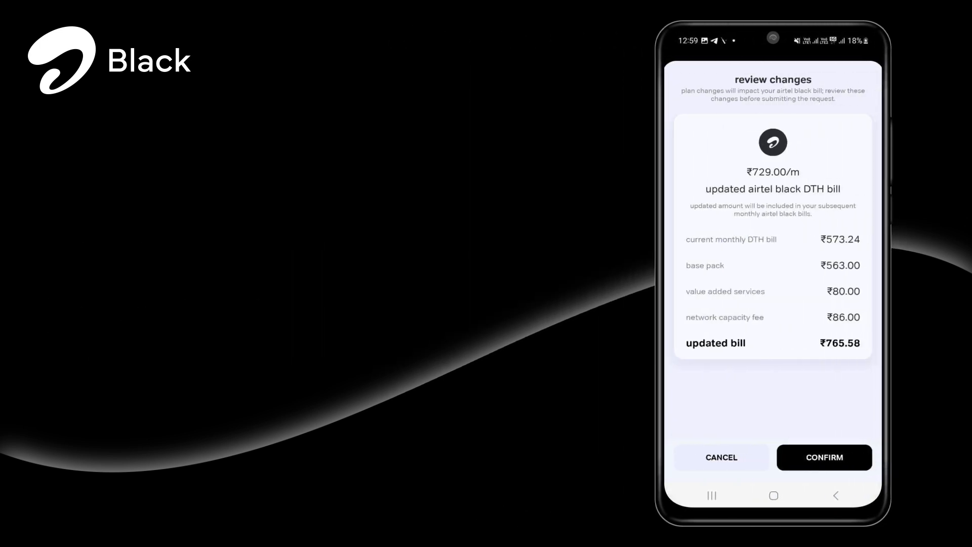
{"action": "left_click", "coordinate": [825, 457]}
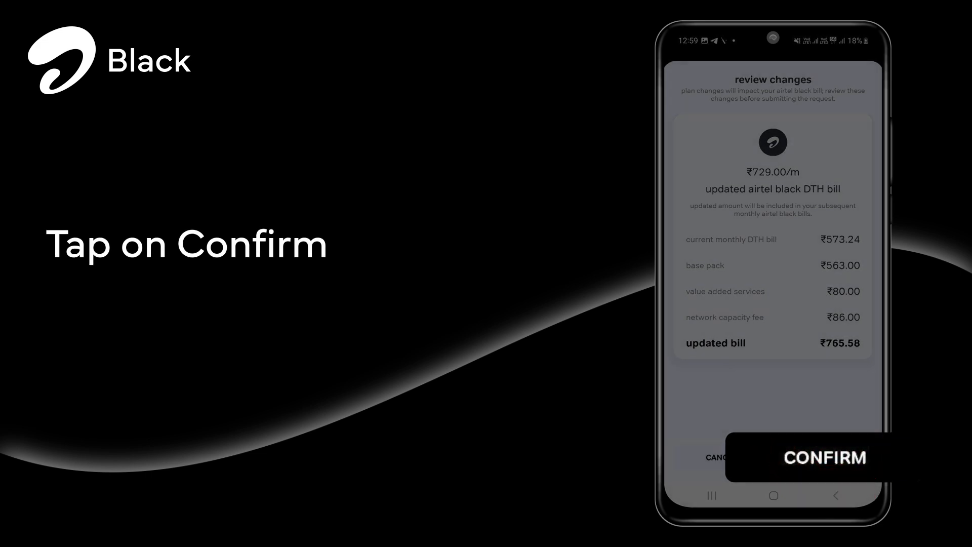
{"action": "left_click", "coordinate": [822, 456]}
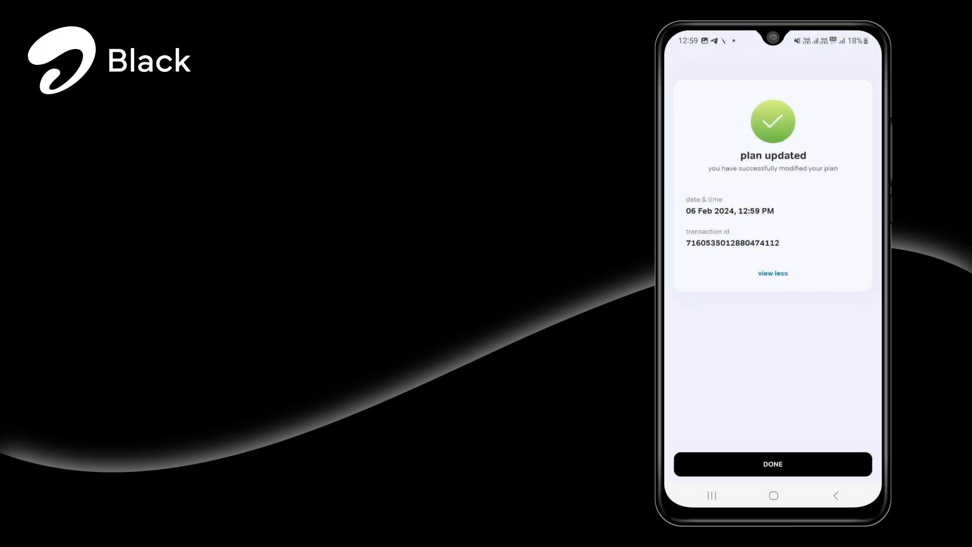
{"action": "left_click", "coordinate": [773, 464]}
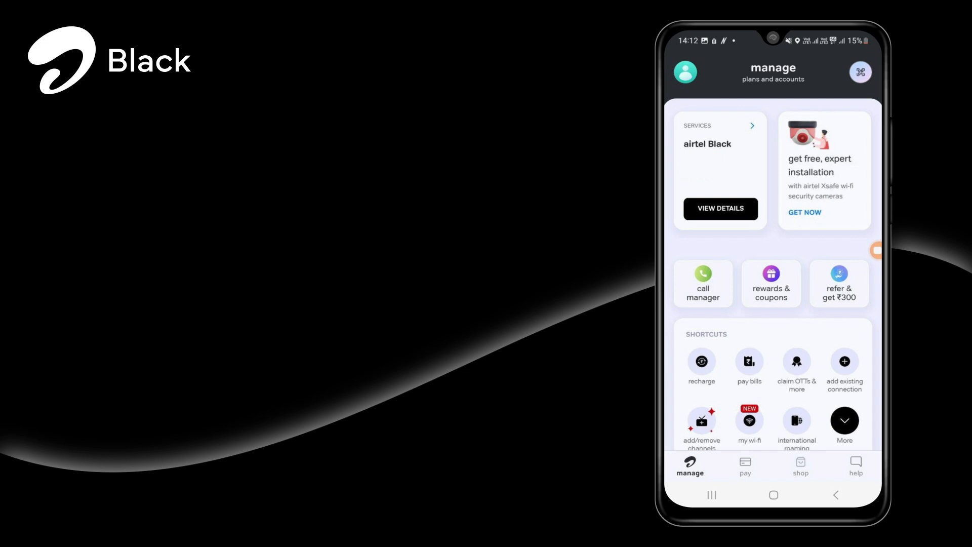
Go to the Help section and start a chat with the support chatbot
{"action": "left_click", "coordinate": [857, 474]}
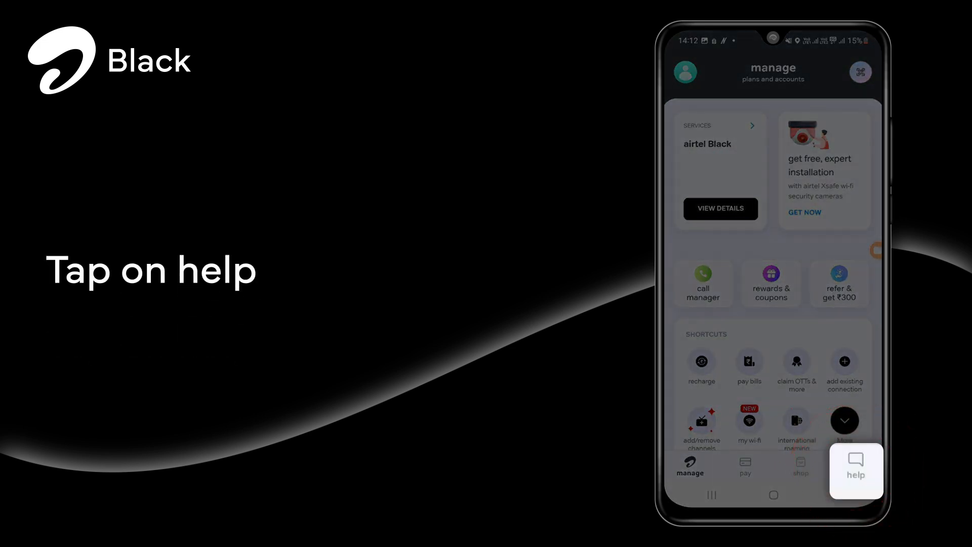
{"action": "left_click", "coordinate": [857, 468]}
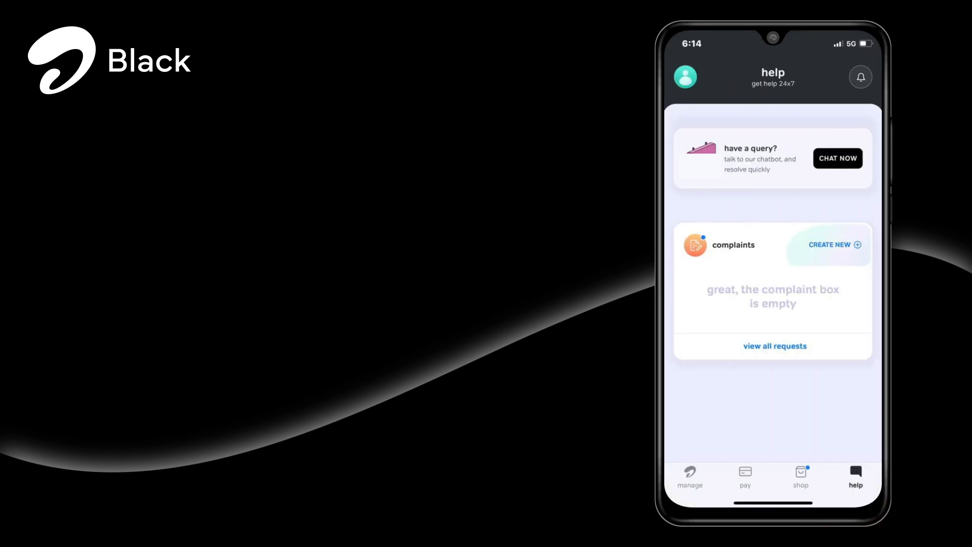
{"action": "left_click", "coordinate": [838, 158]}
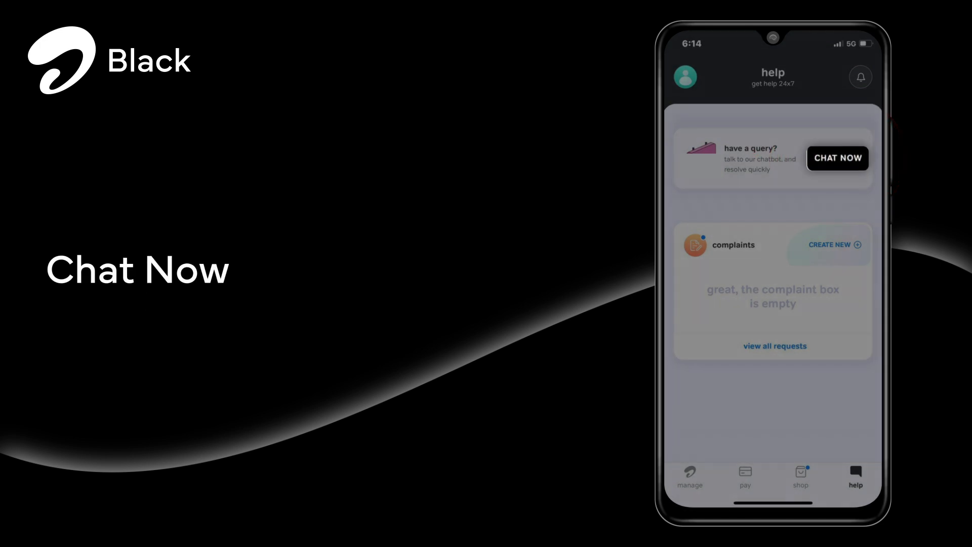